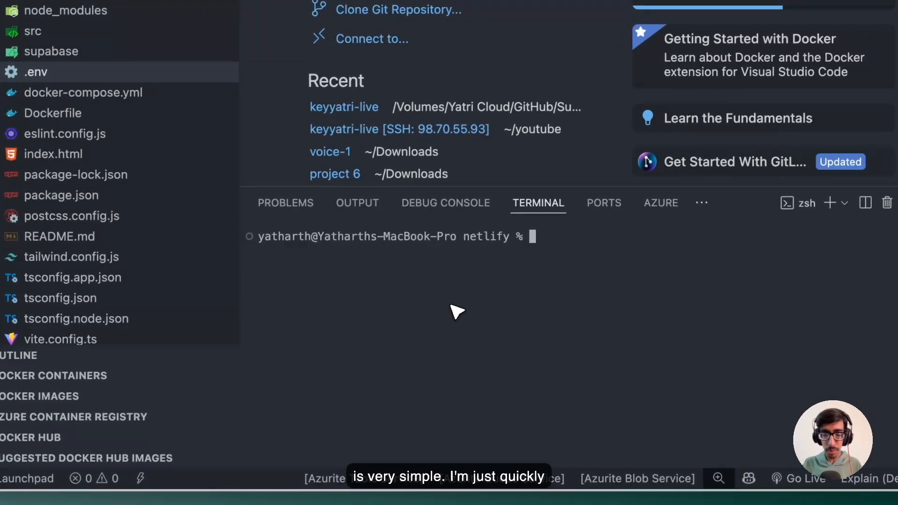
- Run npm run dev and open KeyYatri at localhost:5173 in the browser
type("npm run dev")
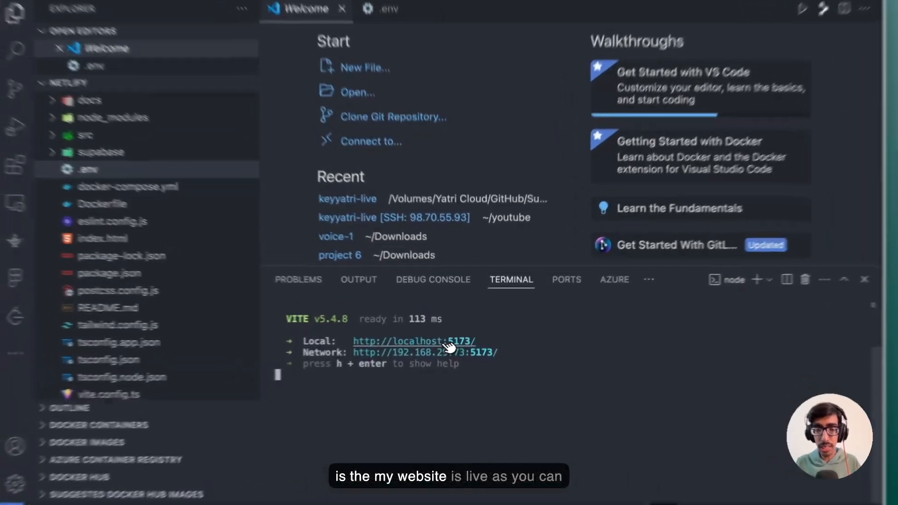
left_click(414, 340)
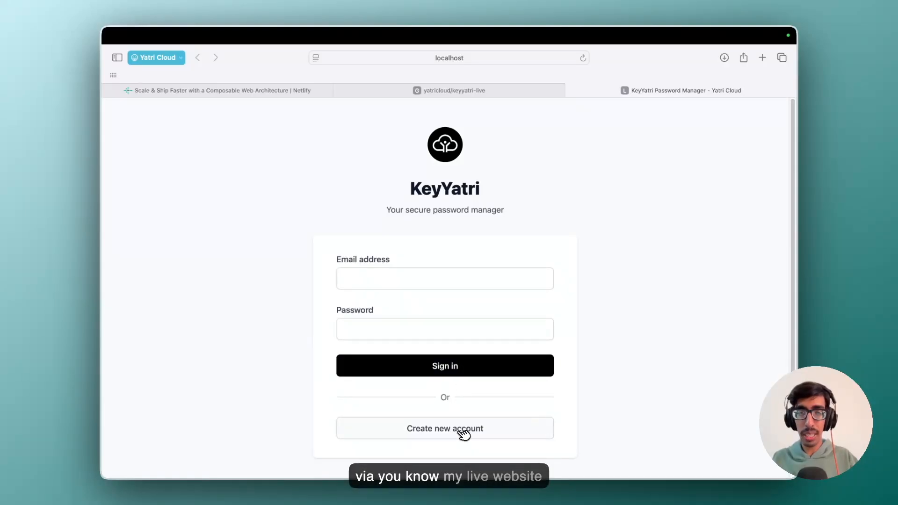
mouse_move(459, 412)
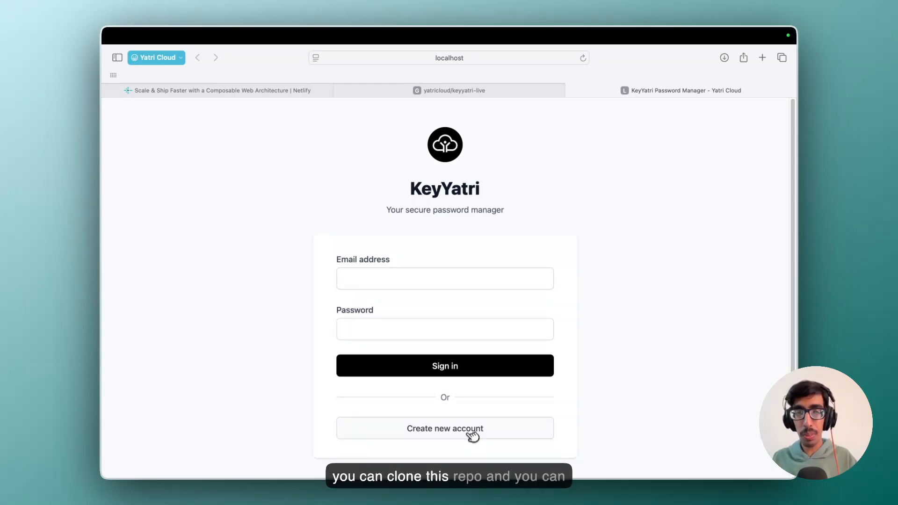
- Switch from the local KeyYatri sign-in page to the Netlify homepage tab
left_click(450, 89)
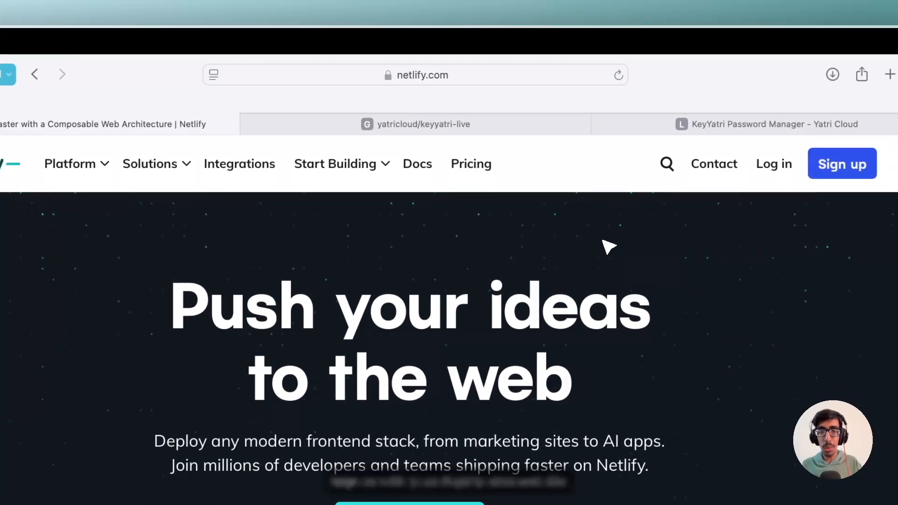
- Log into Netlify with GitHub and land on the team's Sites dashboard
left_click(409, 75)
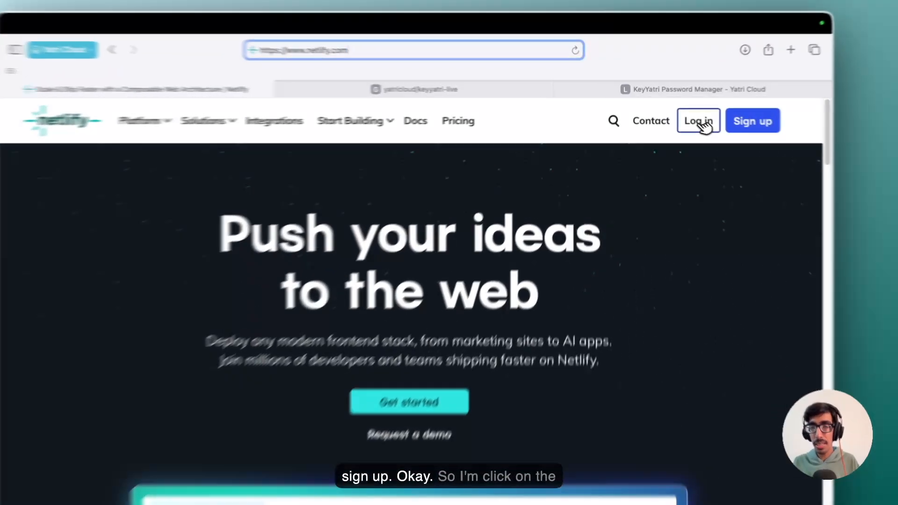
left_click(699, 121)
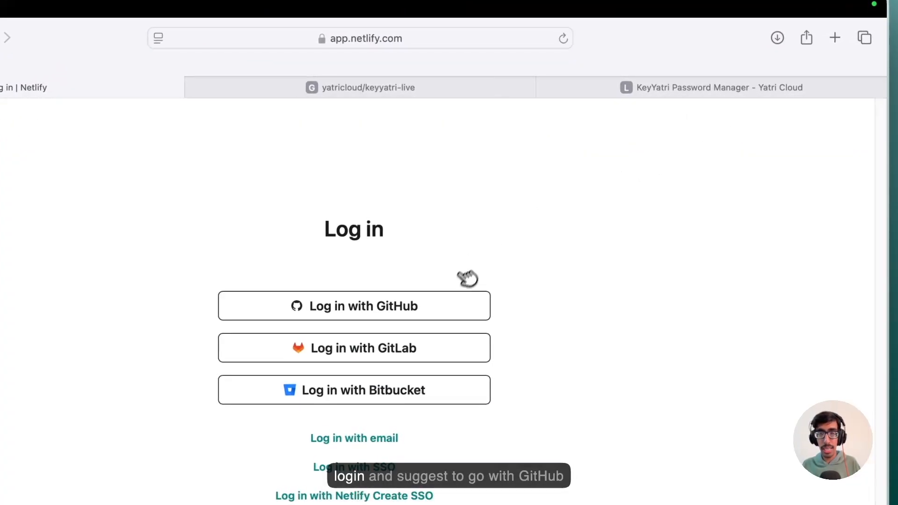
left_click(354, 305)
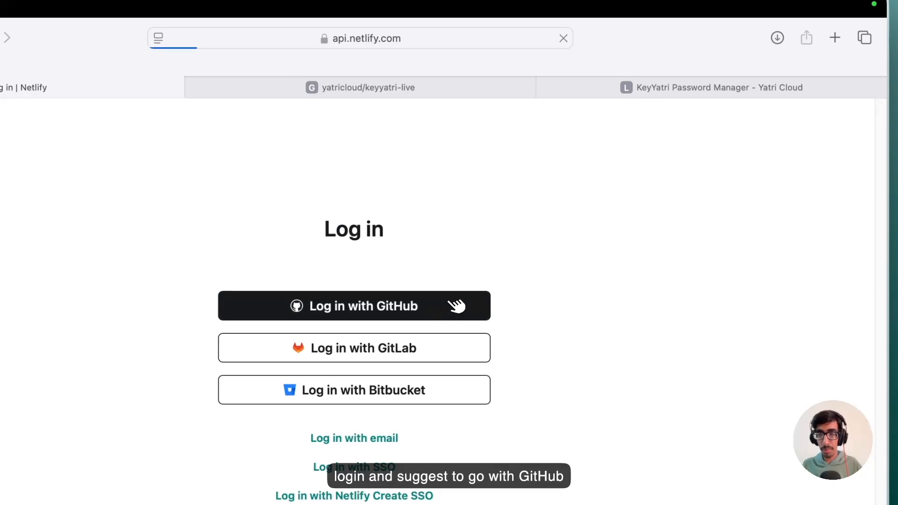
left_click(354, 306)
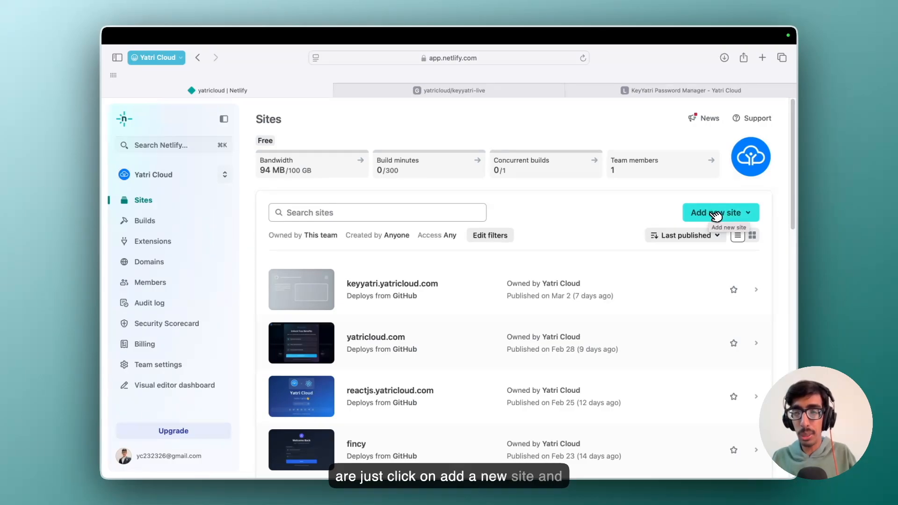
- Add a new site by importing an existing project
left_click(716, 213)
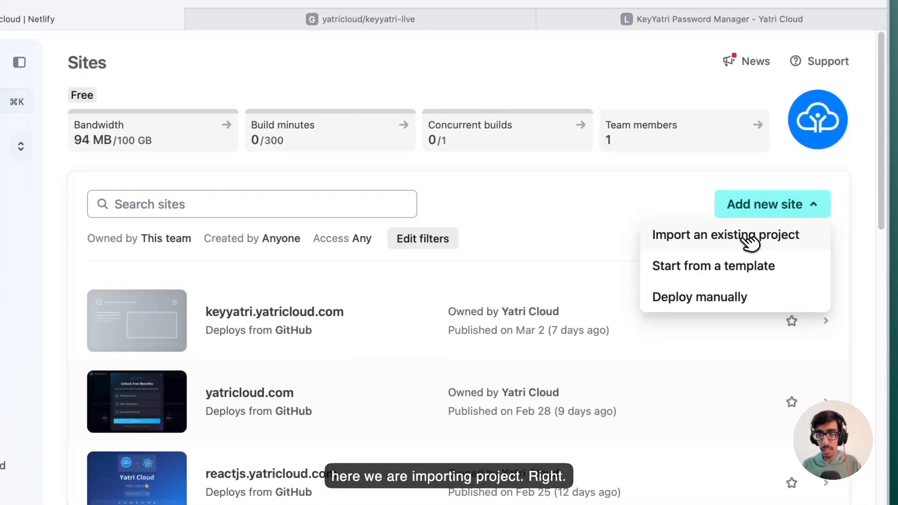
left_click(727, 235)
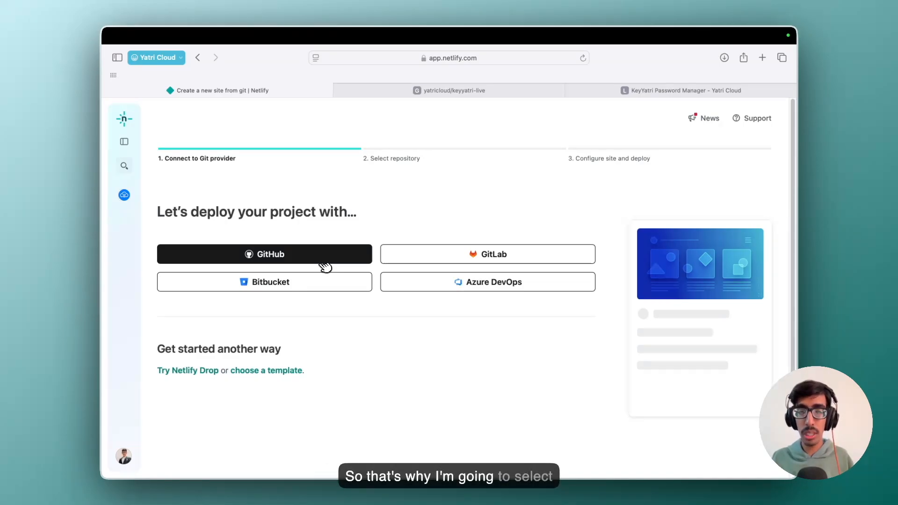
- Choose GitHub as Git provider and pick the organization whose repositories to list
left_click(264, 253)
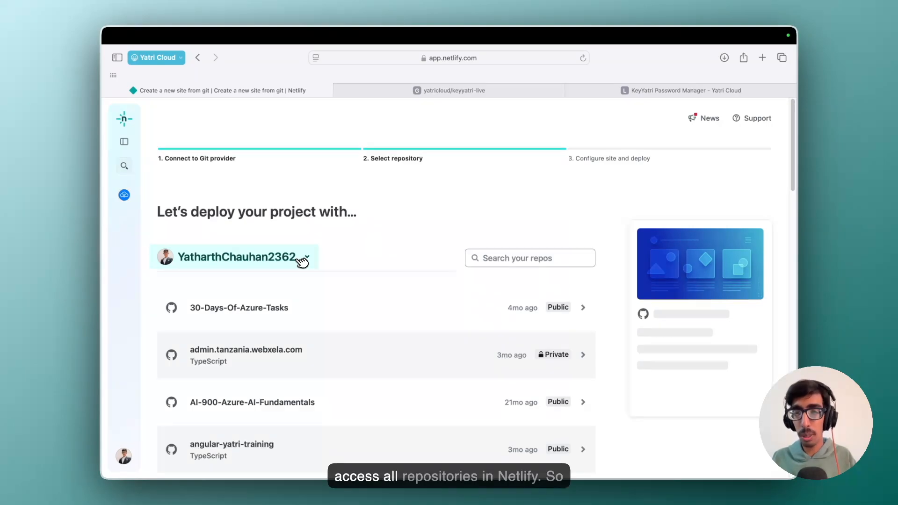
mouse_move(315, 260)
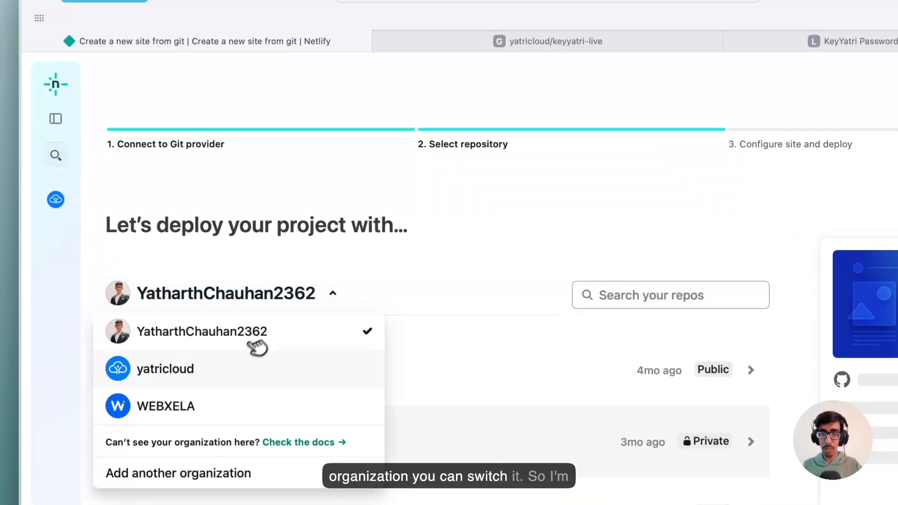
left_click(166, 369)
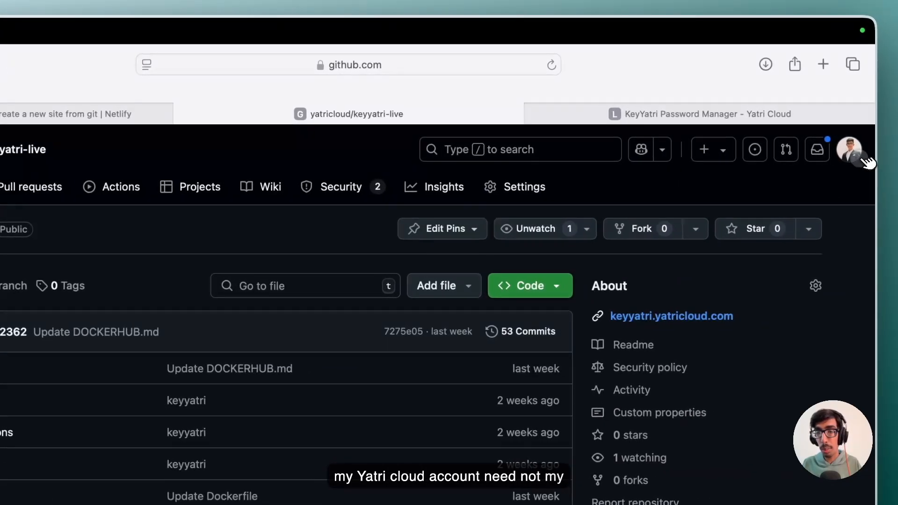
left_click(851, 149)
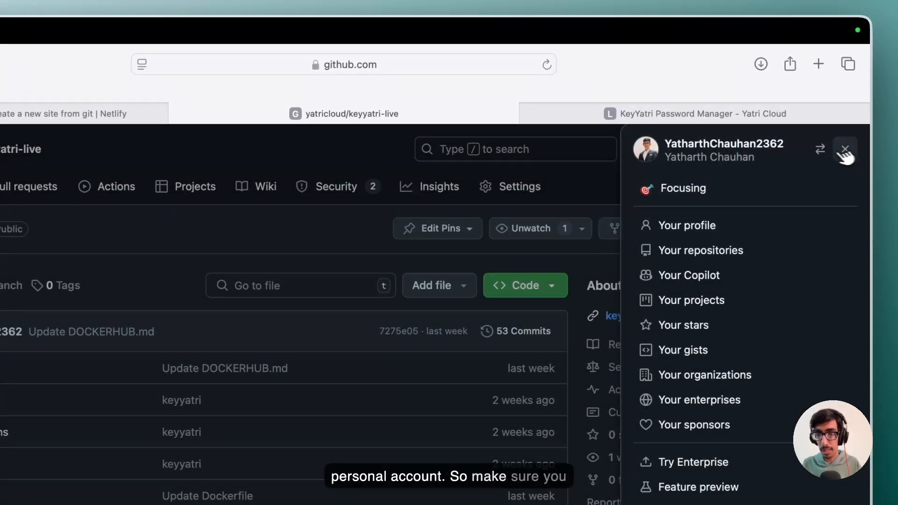
left_click(845, 150)
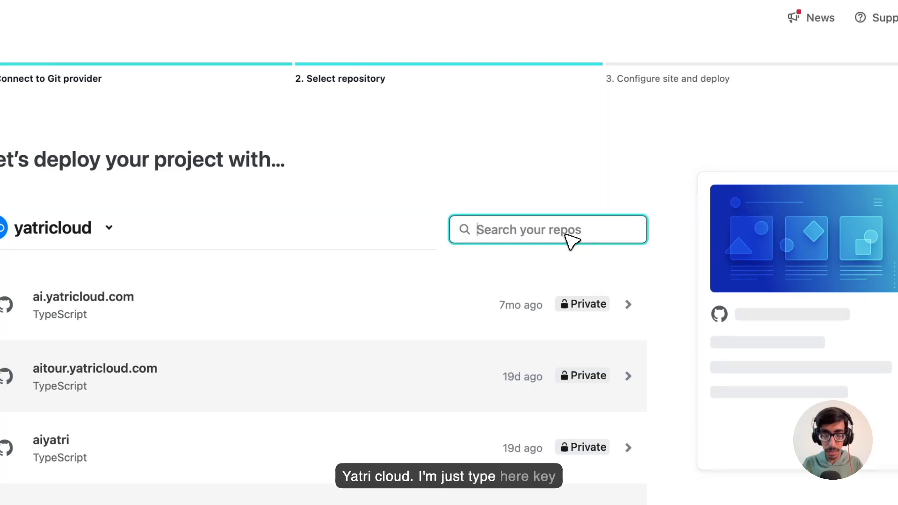
- Search for keyyatri and select the keyyatri-live repository to deploy
type("keyyatri")
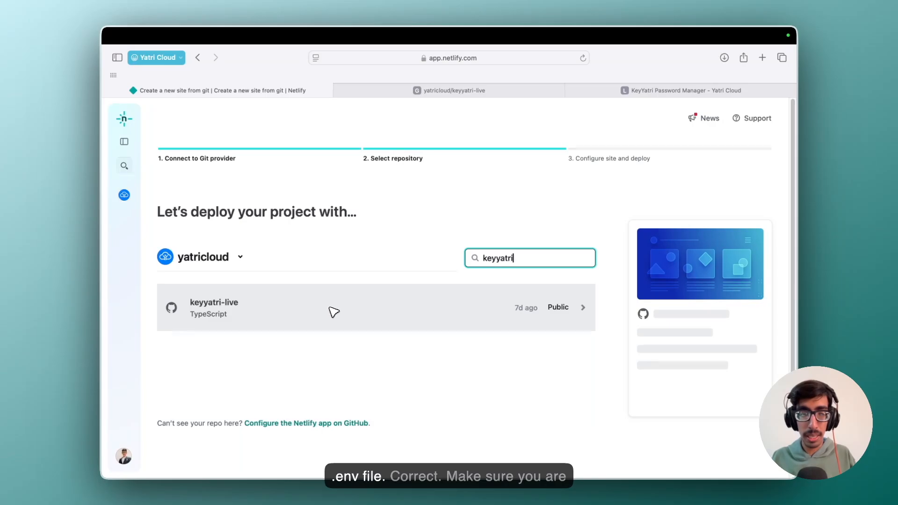
left_click(453, 90)
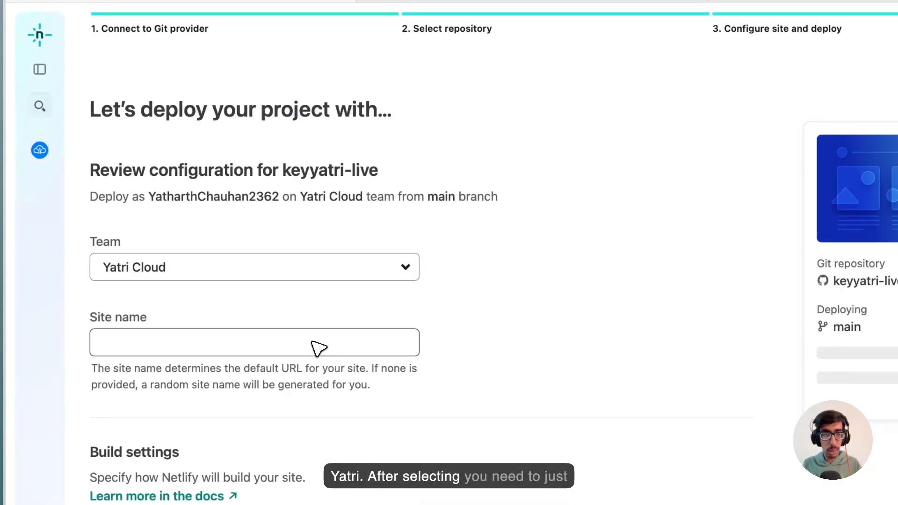
- Fill in the site name as keyyatri-yatricloud for keyyatri-yatricloud.netlify.app
left_click(254, 267)
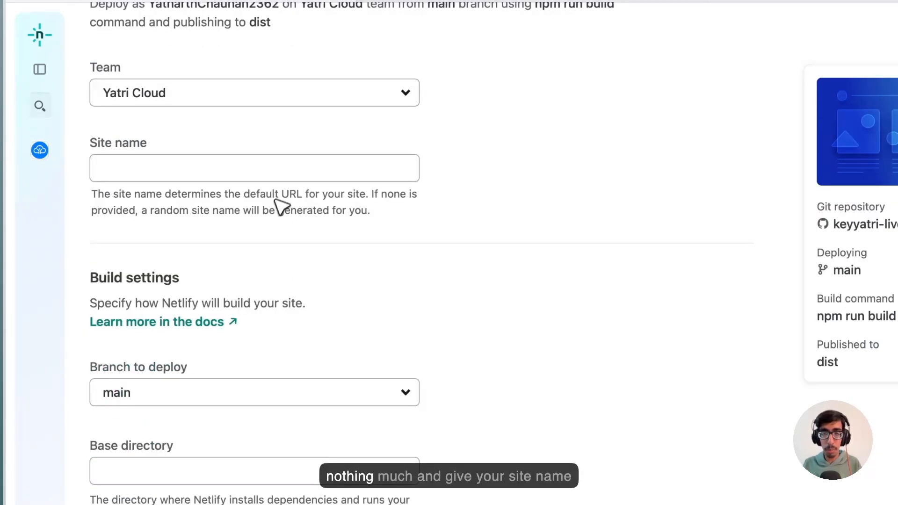
left_click(253, 168)
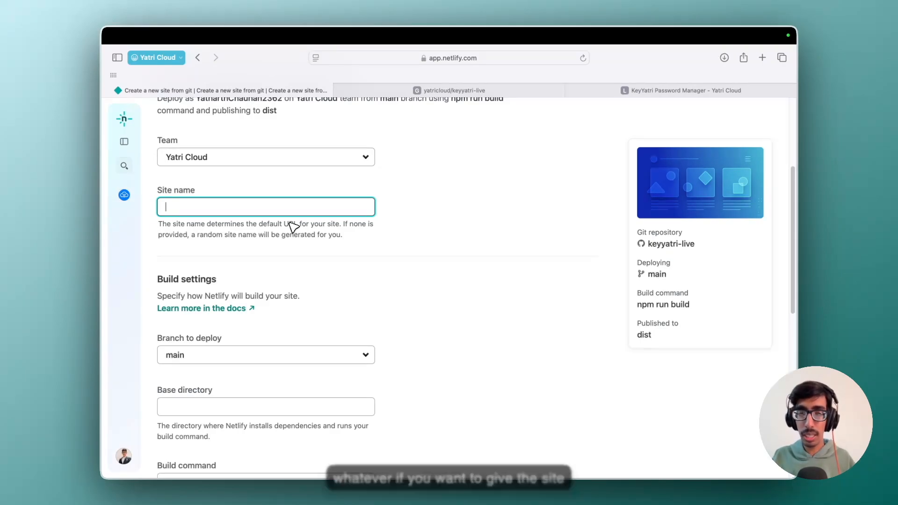
type("k")
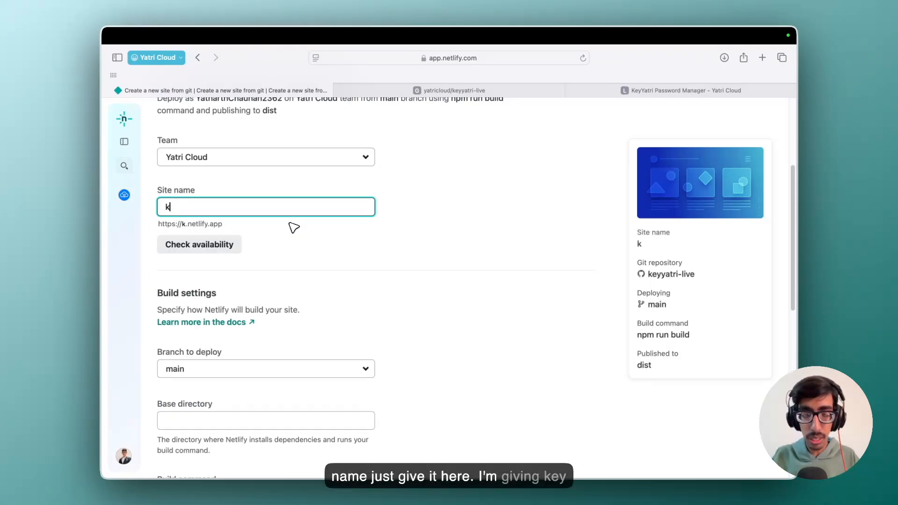
type("eyyatri-yatricloud")
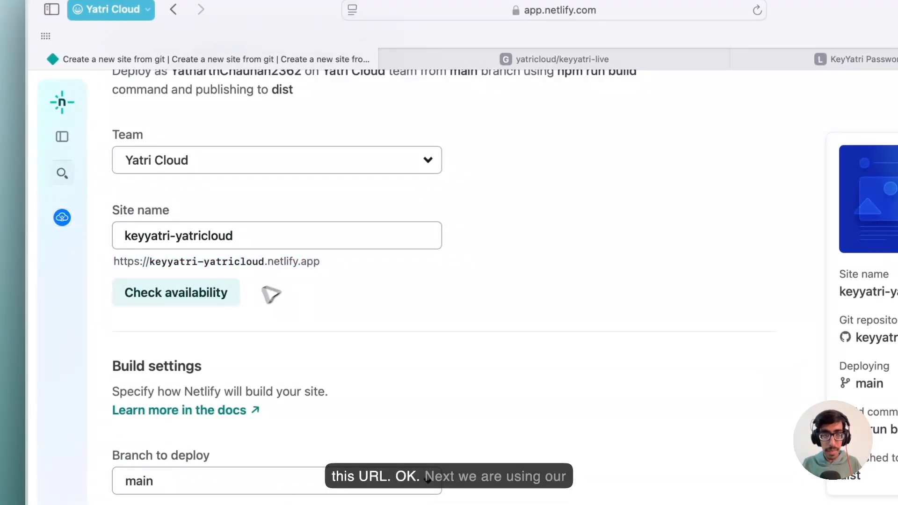
- Confirm main branch, npm run build and dist build settings, reaching the Deploy button
scroll("down", 3)
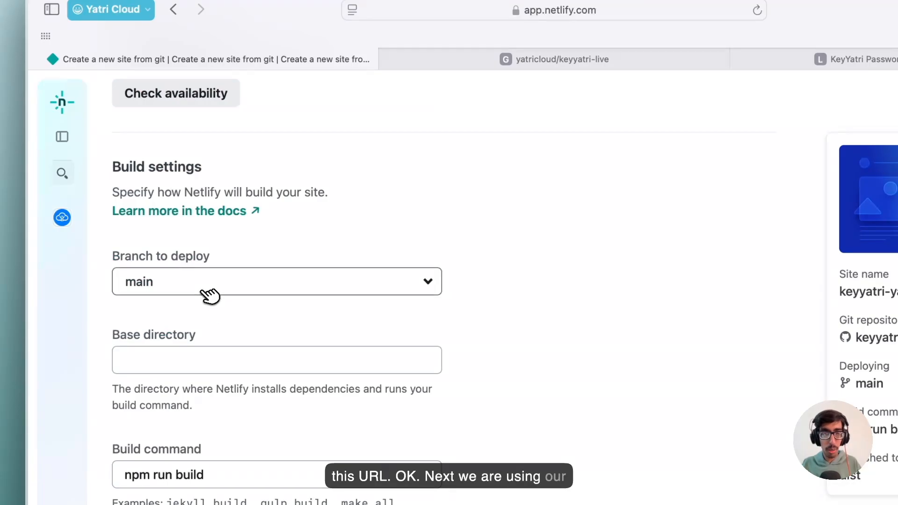
left_click(276, 281)
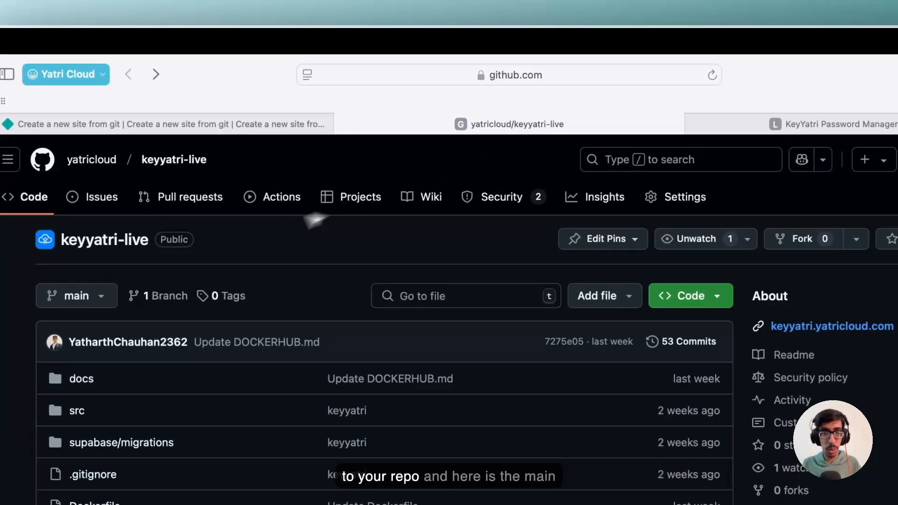
left_click(76, 296)
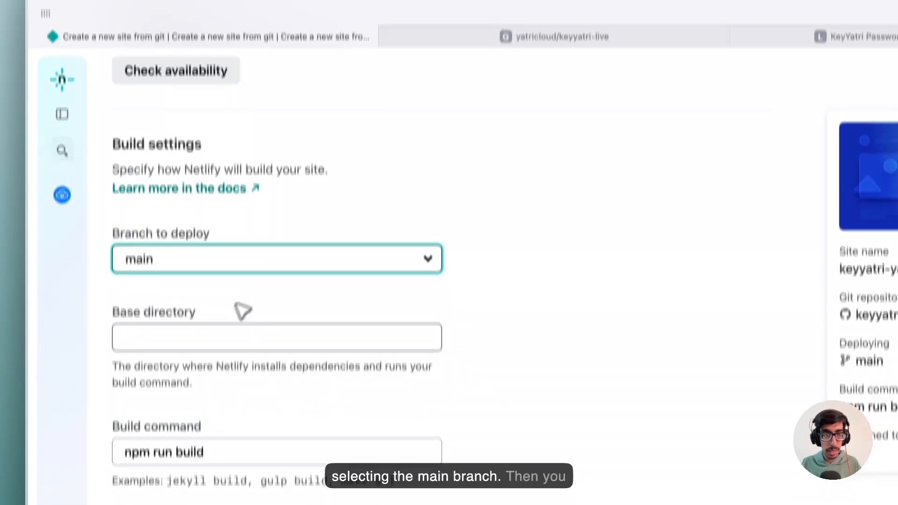
scroll("down", 3)
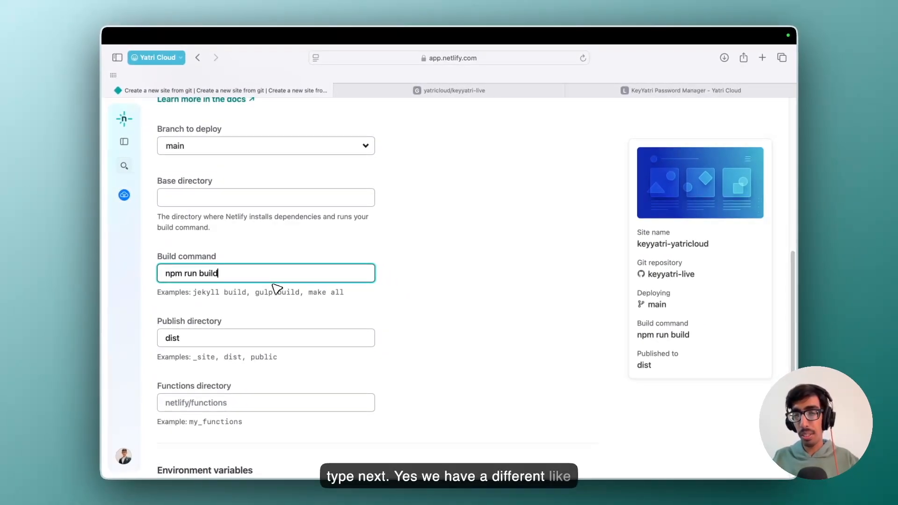
scroll("down", 3)
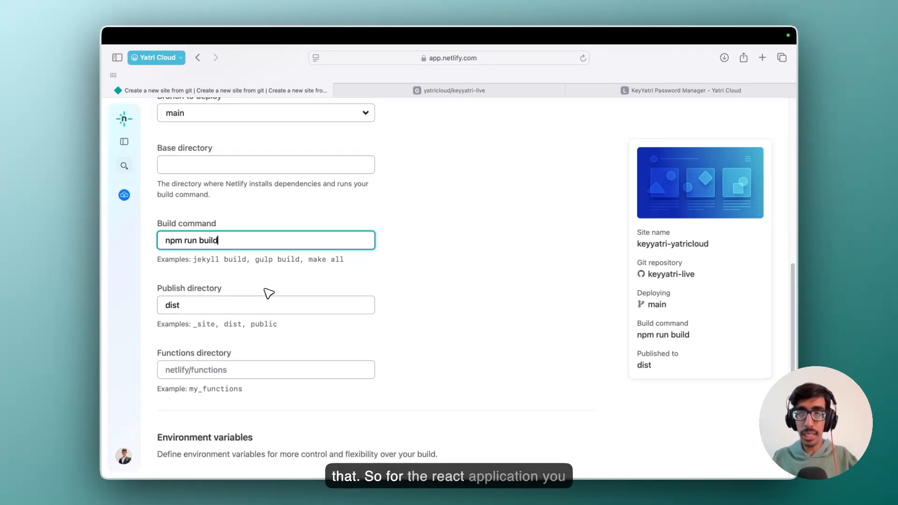
scroll("down", 3)
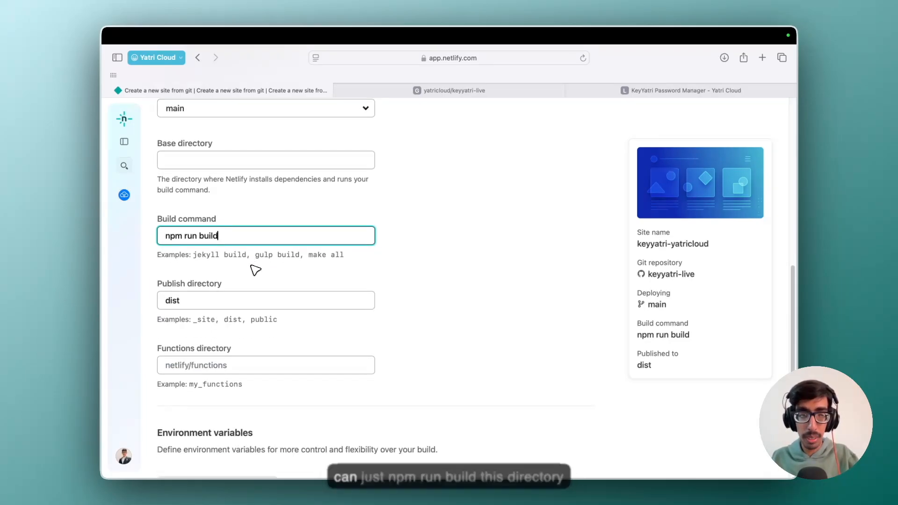
scroll("down", 3)
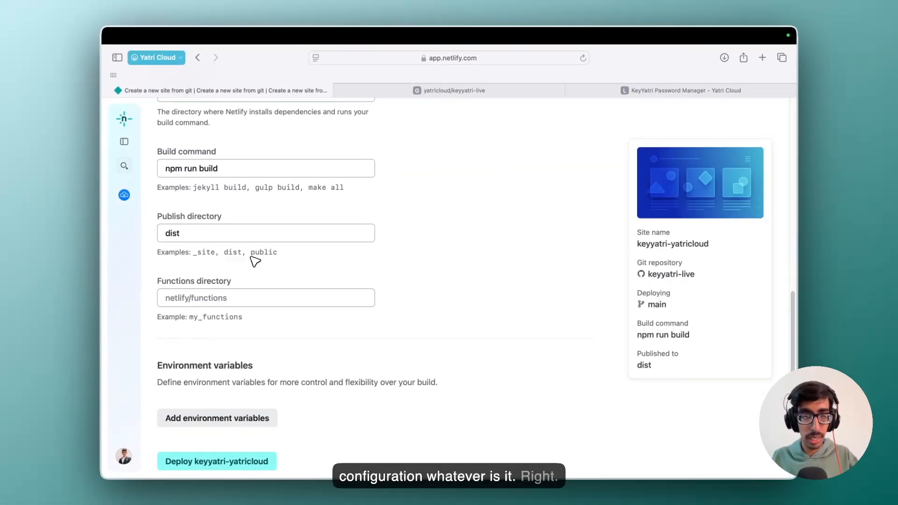
scroll("down", 3)
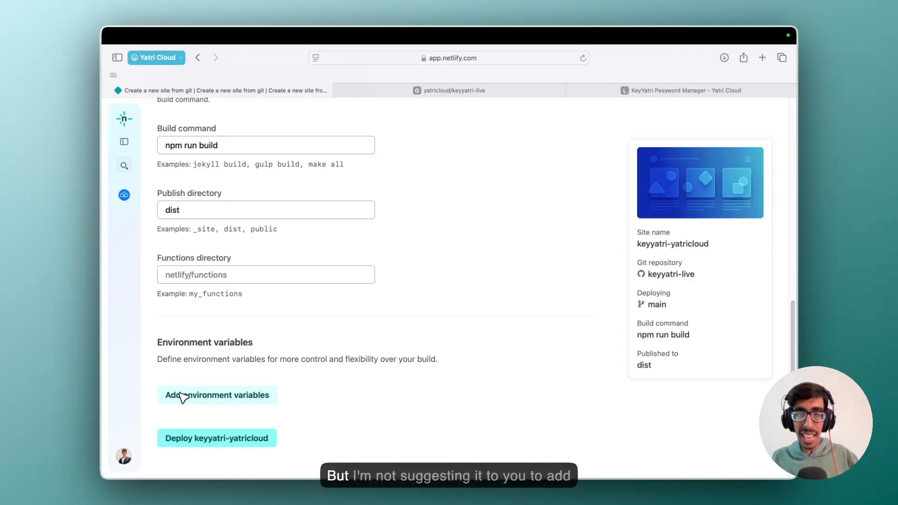
mouse_move(170, 407)
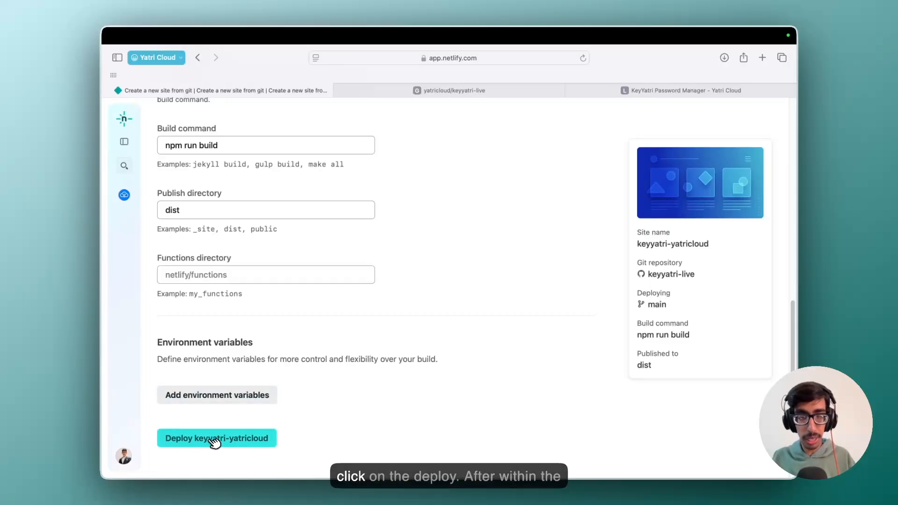
- Deploy the keyyatri-yatricloud site from the setup form
left_click(216, 438)
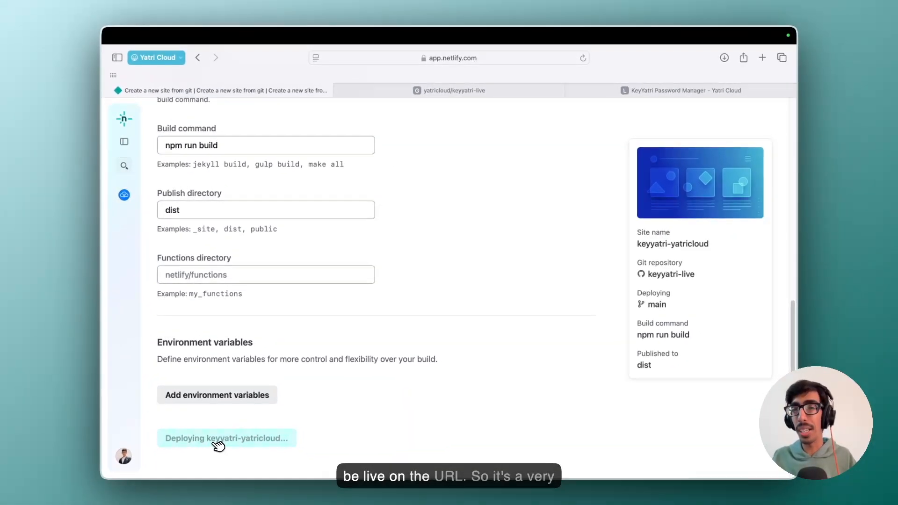
left_click(225, 438)
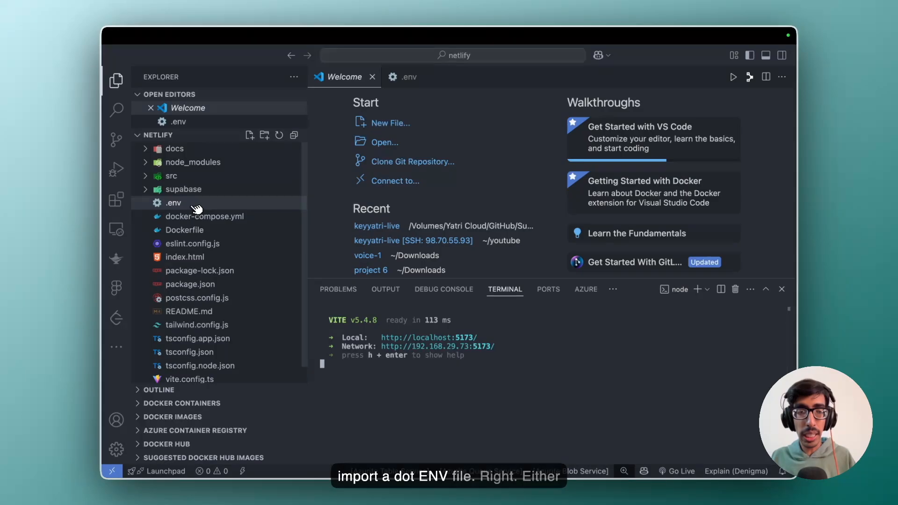
mouse_move(173, 203)
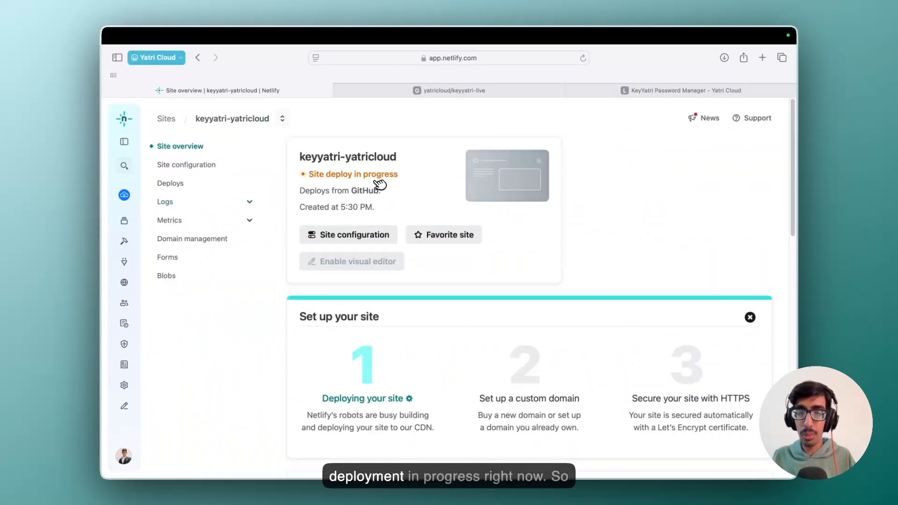
mouse_move(281, 177)
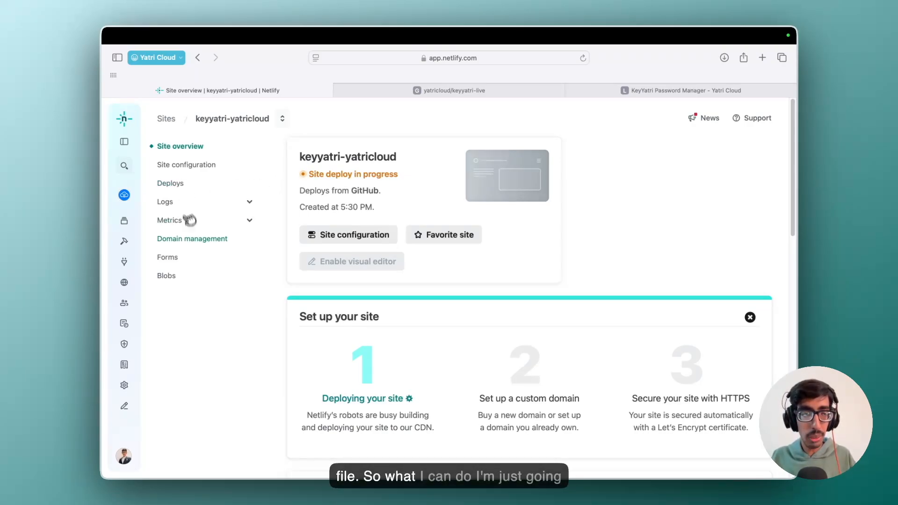
mouse_move(192, 239)
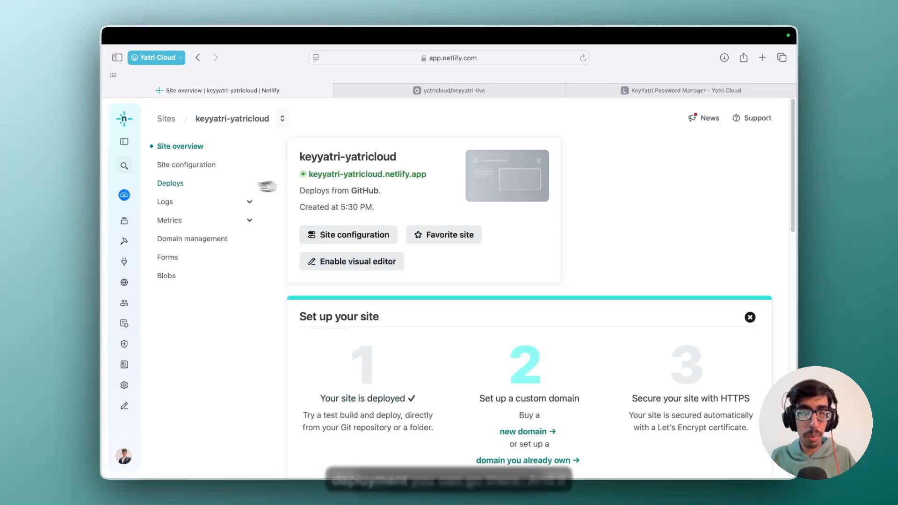
mouse_move(178, 170)
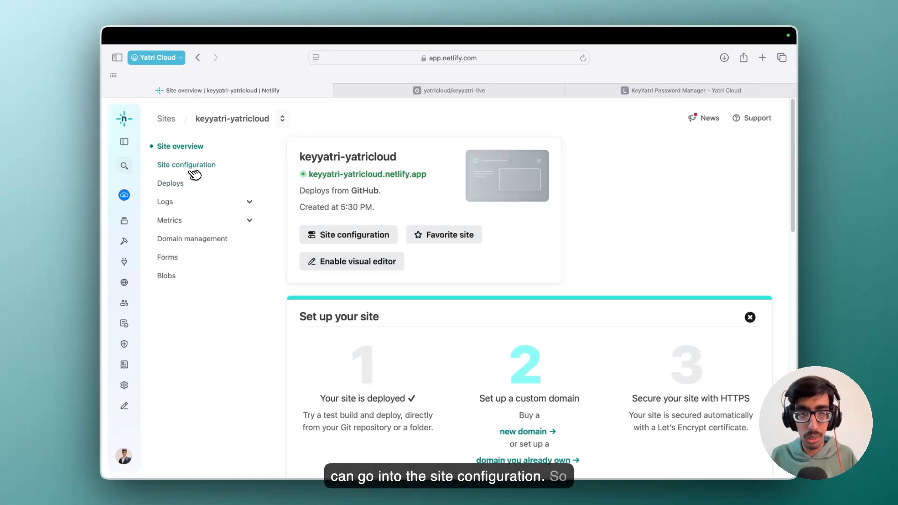
mouse_move(376, 179)
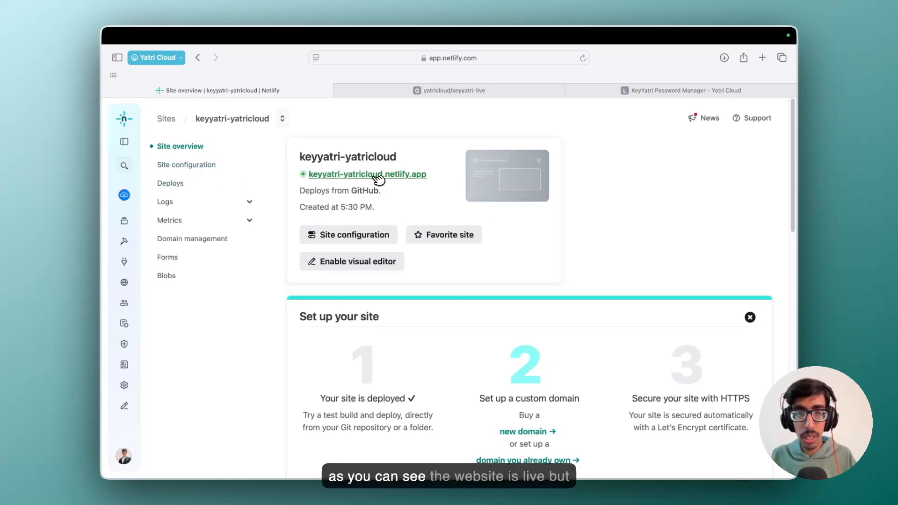
- After the deploy finishes, go to the site's configuration settings
left_click(367, 174)
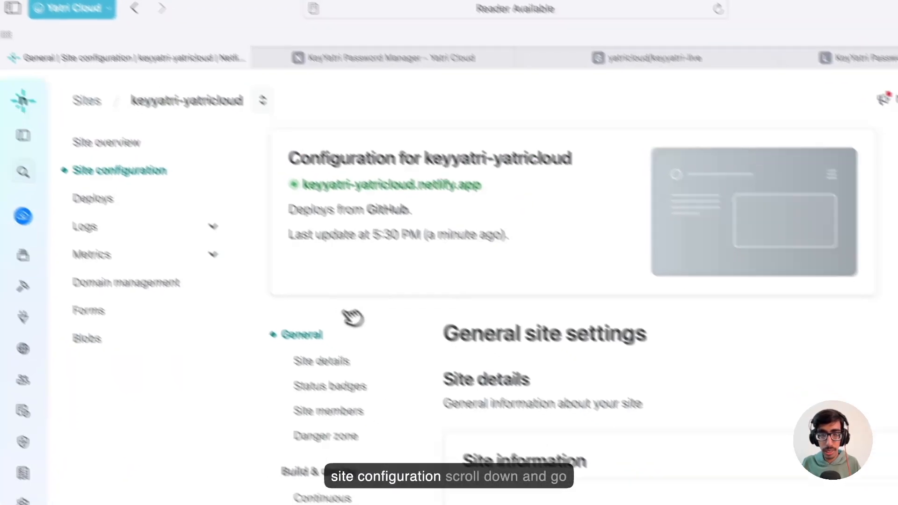
- Paste the .env contents into the Import from .env file box under Environment variables
scroll("down", 3)
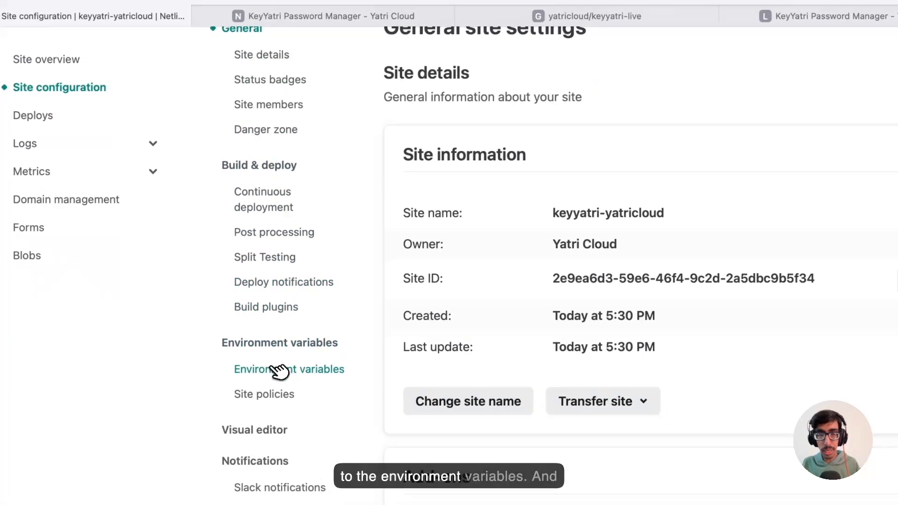
left_click(289, 369)
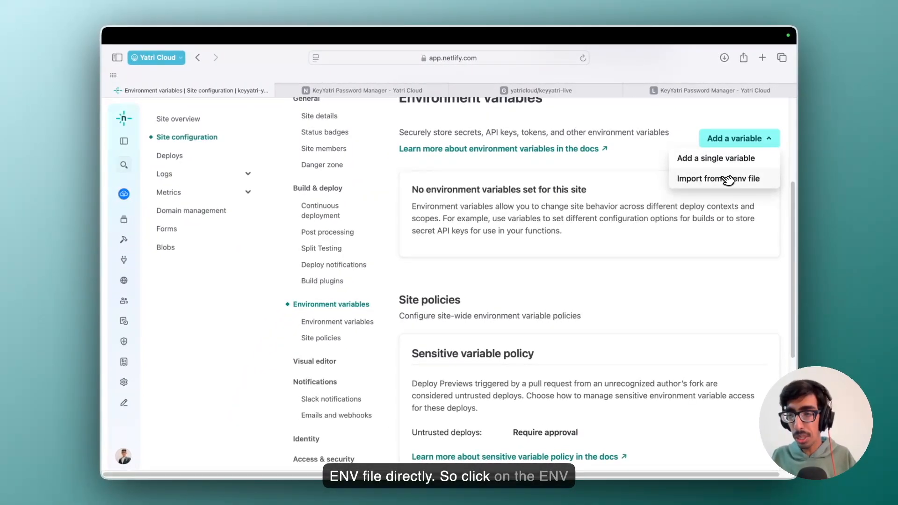
left_click(720, 178)
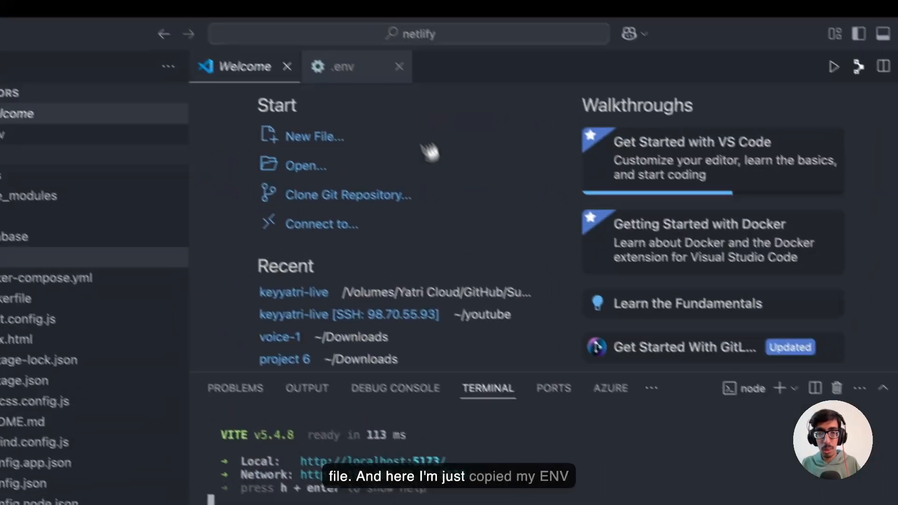
left_click(340, 67)
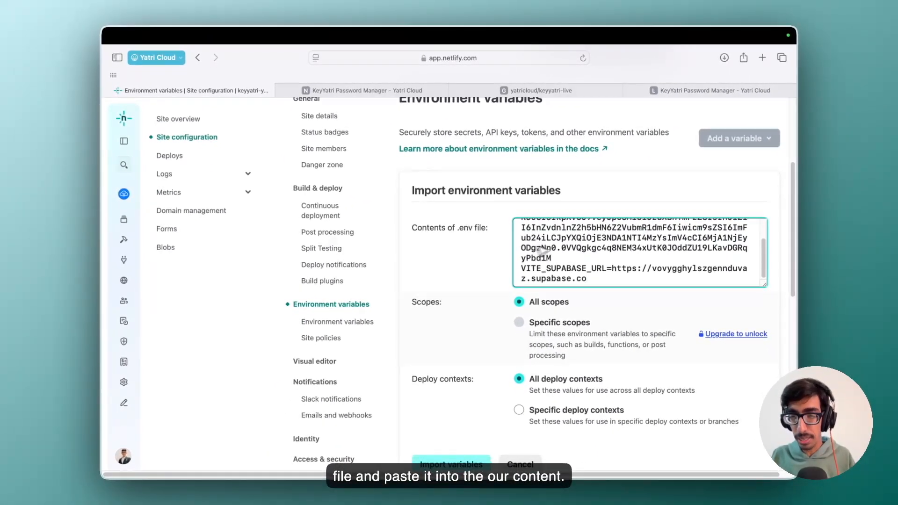
- Import the pasted variables so VITE_SUPABASE_ANON_KEY and VITE_SUPABASE_URL are stored for keyyatri-yatricloud
scroll("down", 3)
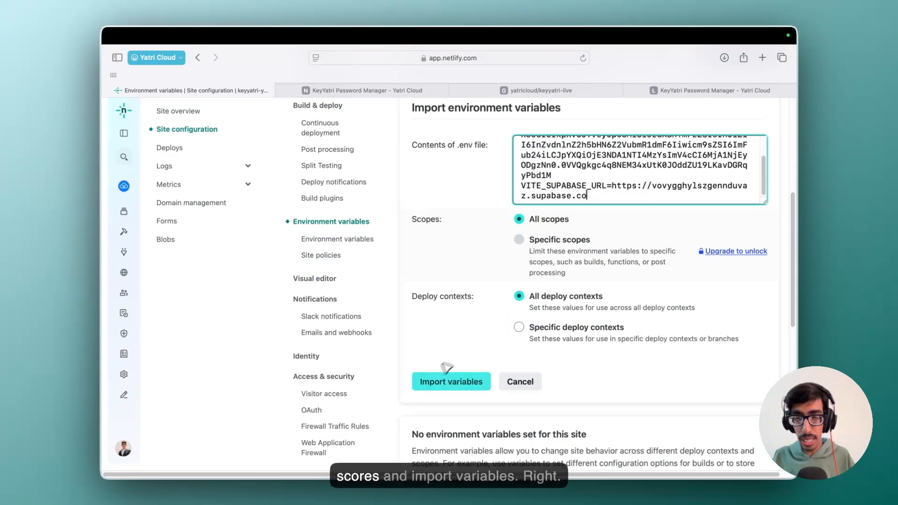
left_click(451, 382)
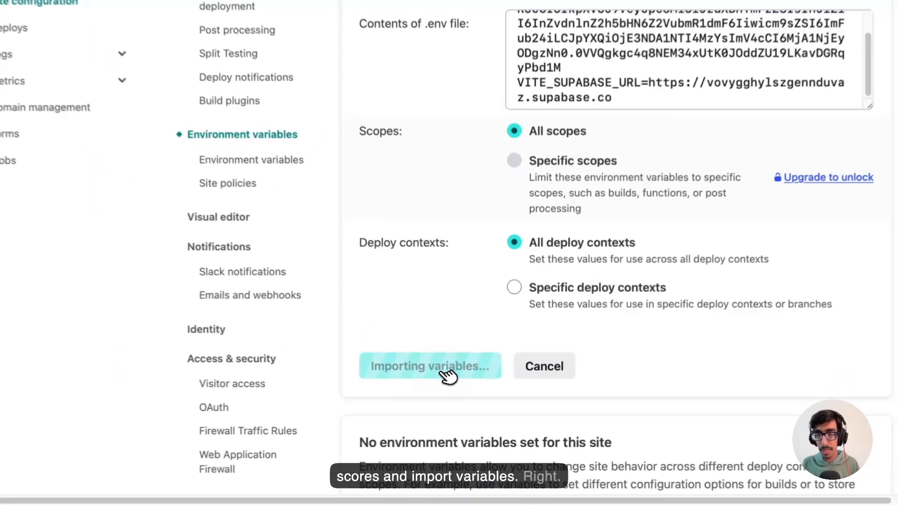
left_click(431, 366)
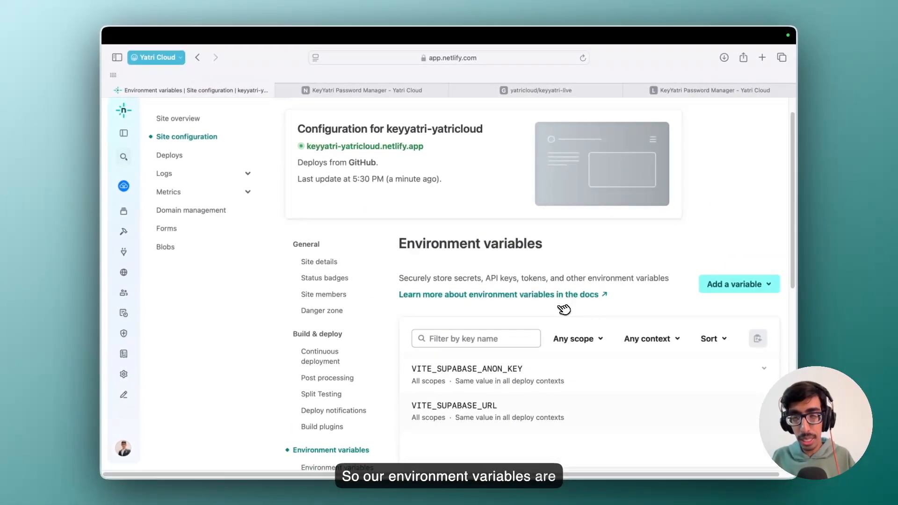
mouse_move(456, 149)
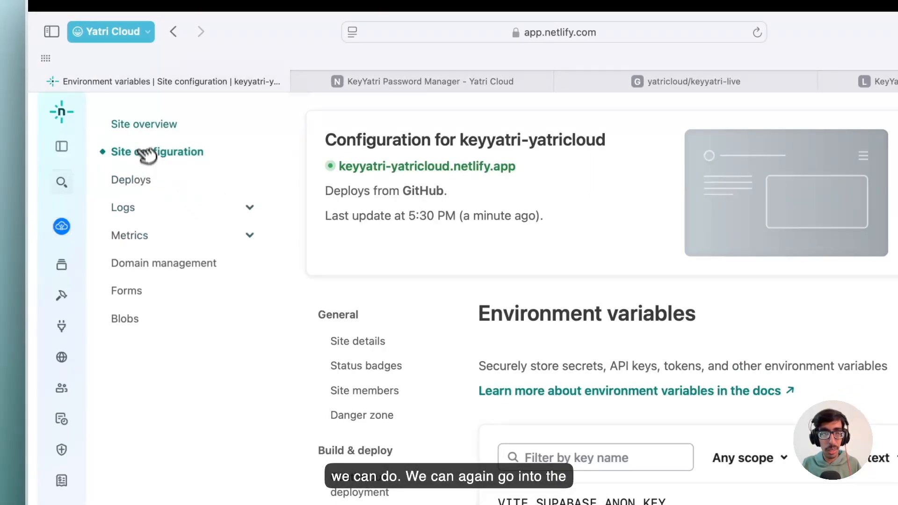
- Return to the keyyatri-yatricloud site overview and reach the Production deploys section
left_click(145, 124)
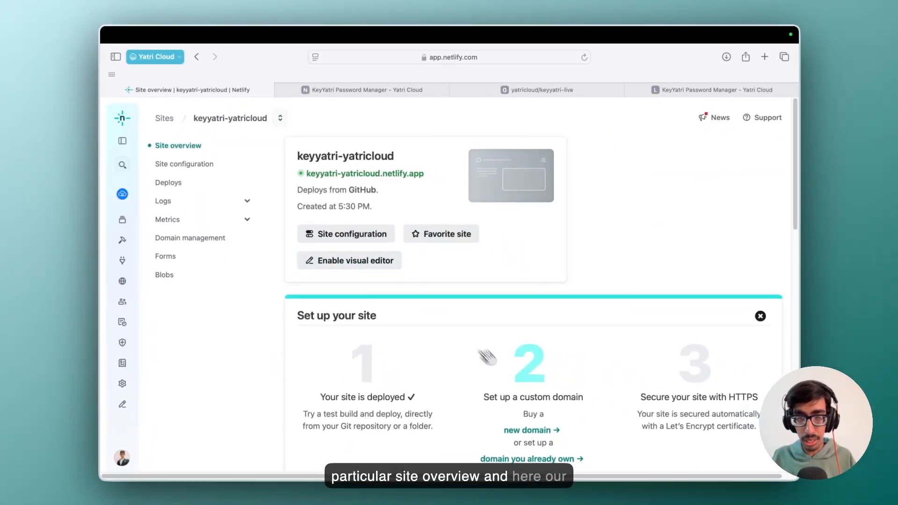
scroll("down", 3)
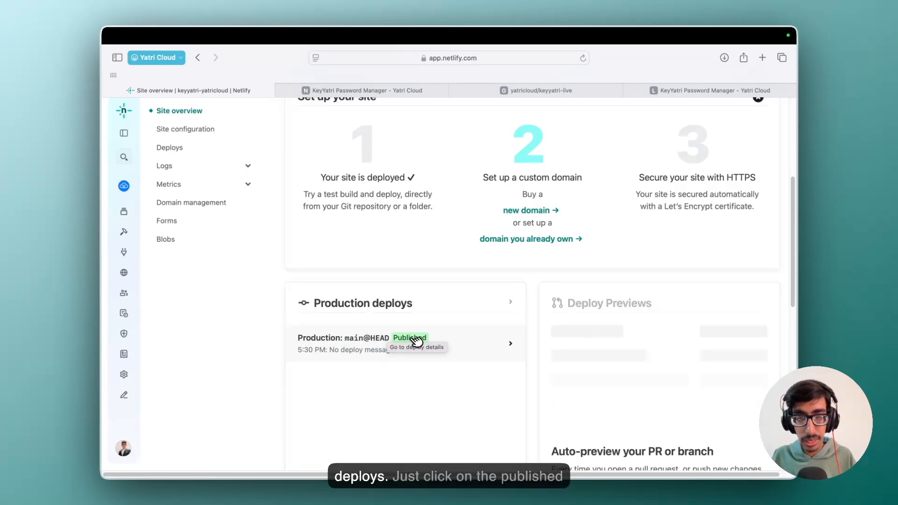
- Retry the published production deploy with the latest branch commit from main
left_click(408, 338)
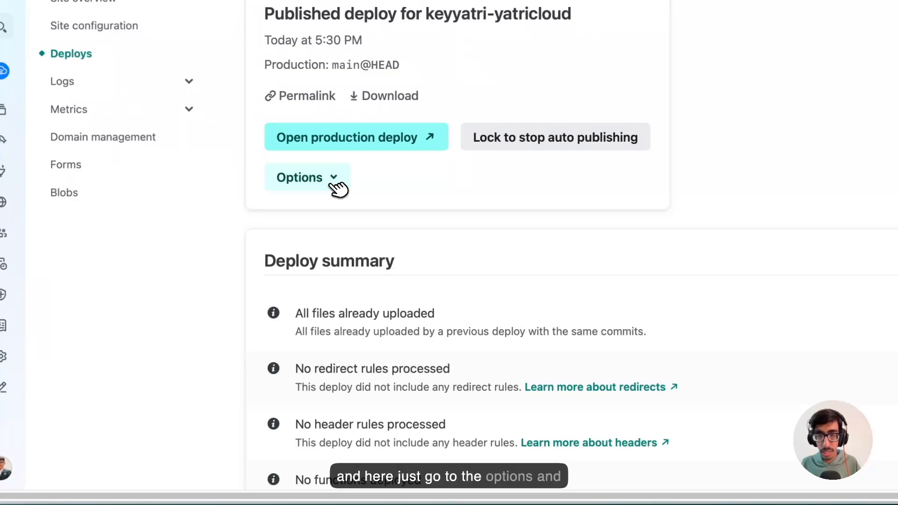
left_click(307, 177)
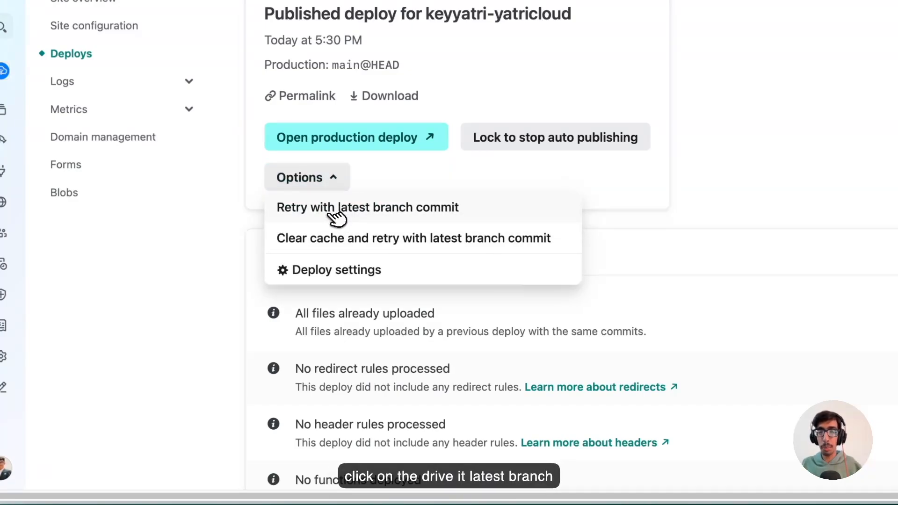
left_click(366, 207)
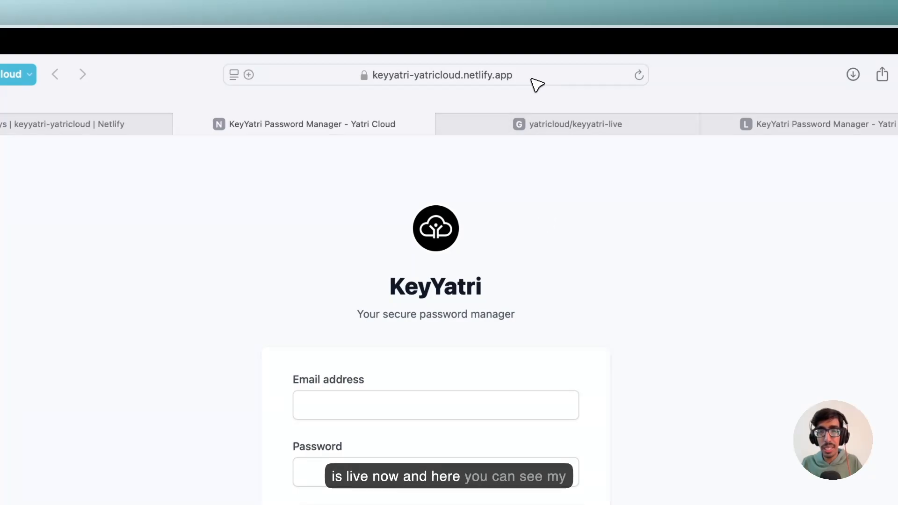
left_click(435, 75)
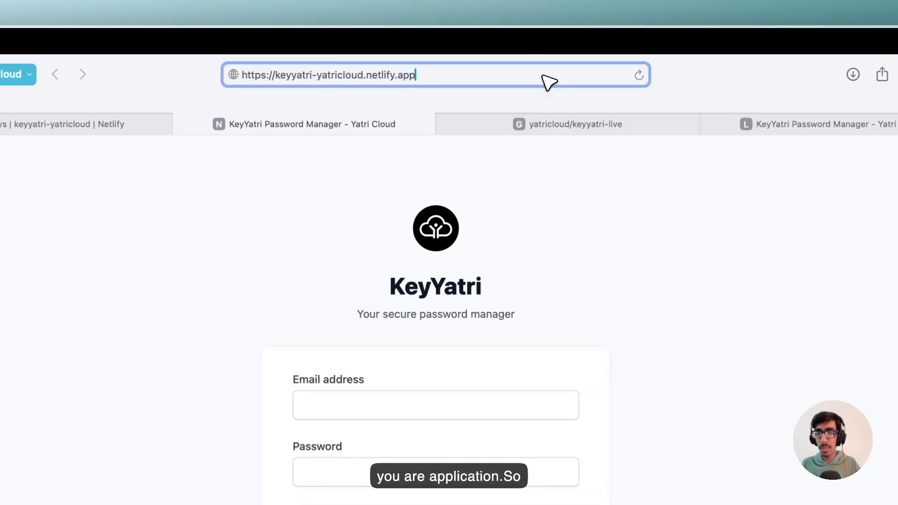